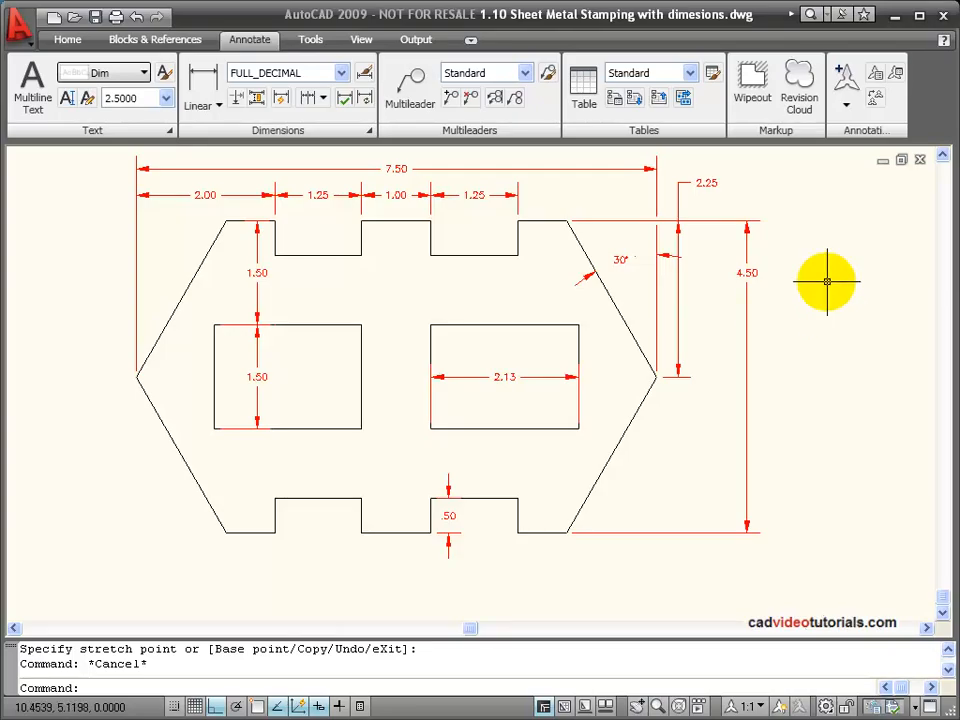
{"action": "mouse_move", "coordinate": [810, 248]}
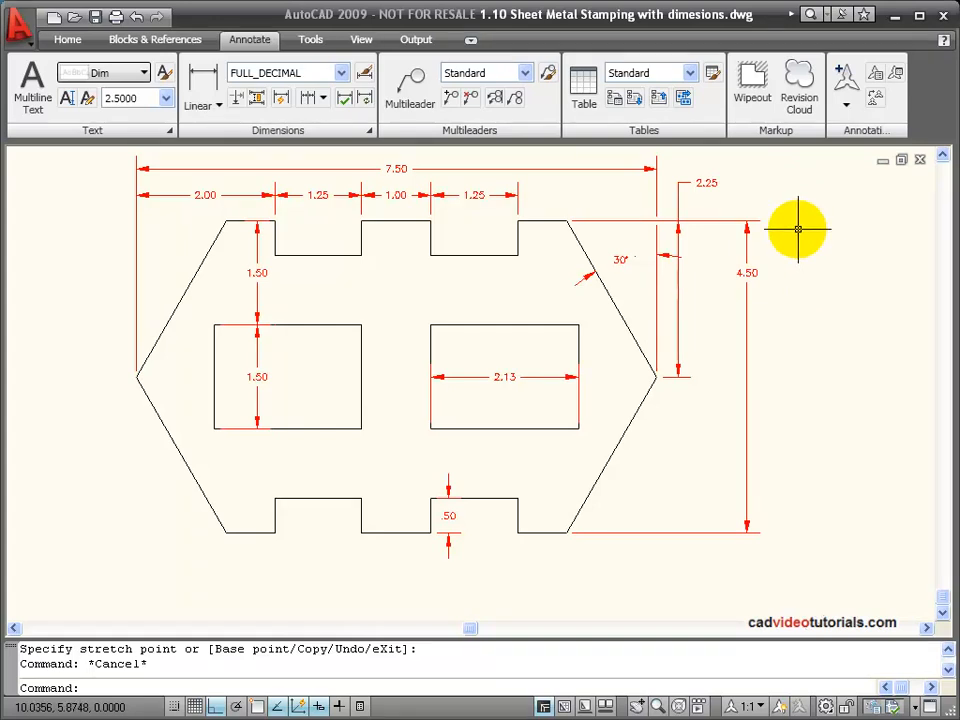
{"action": "mouse_move", "coordinate": [718, 202]}
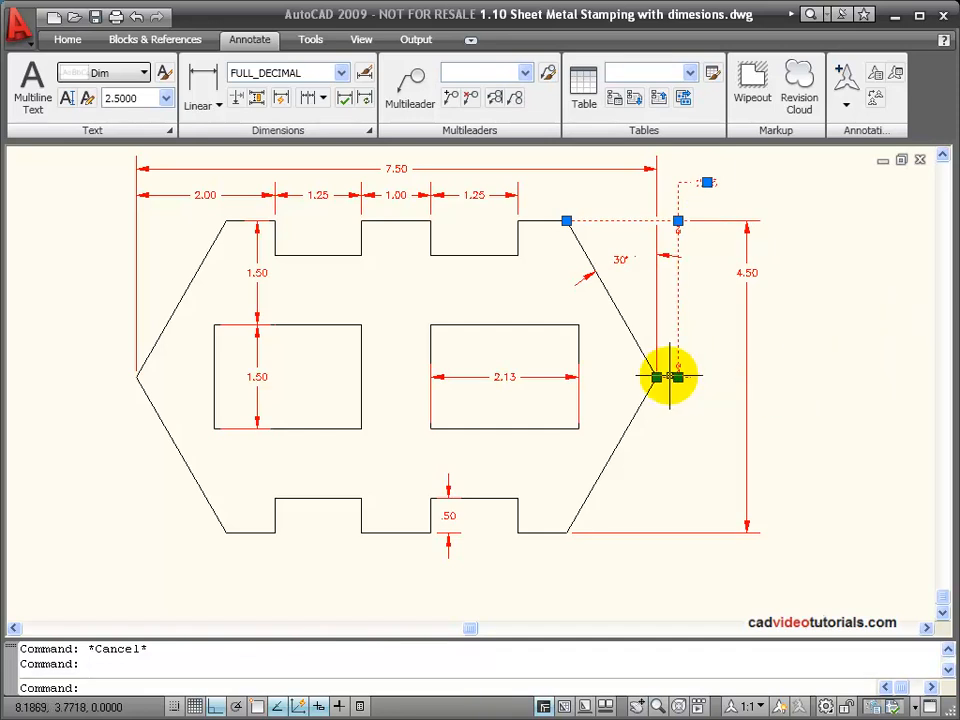
Stretch grips so the 2.25 and 30° dimensions sit close to the sloped right edge
{"action": "left_click", "coordinate": [668, 376]}
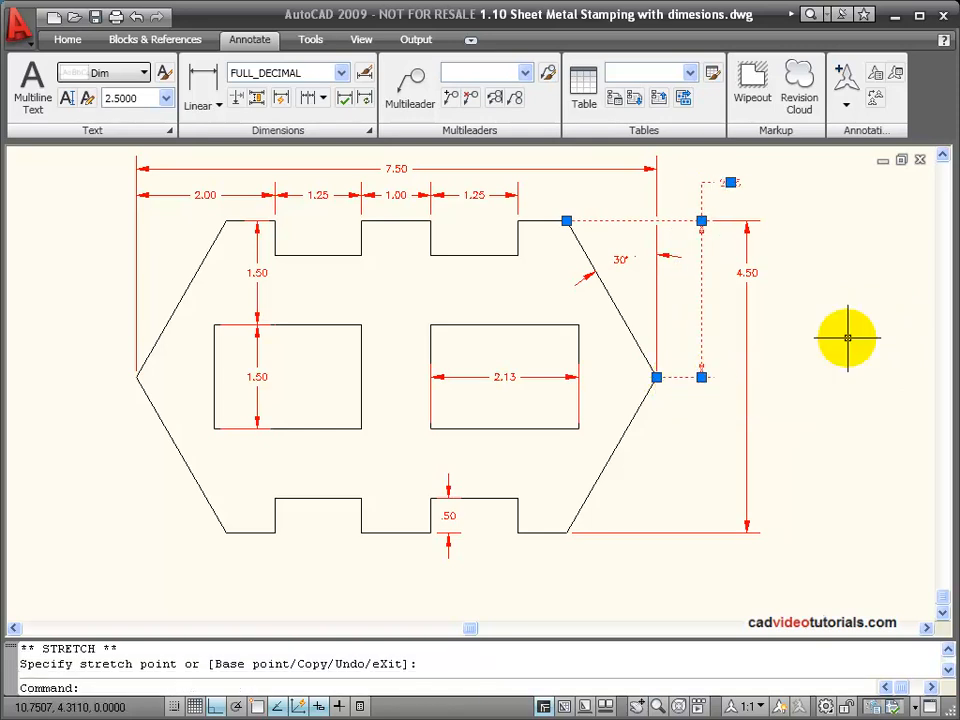
{"action": "mouse_move", "coordinate": [730, 190]}
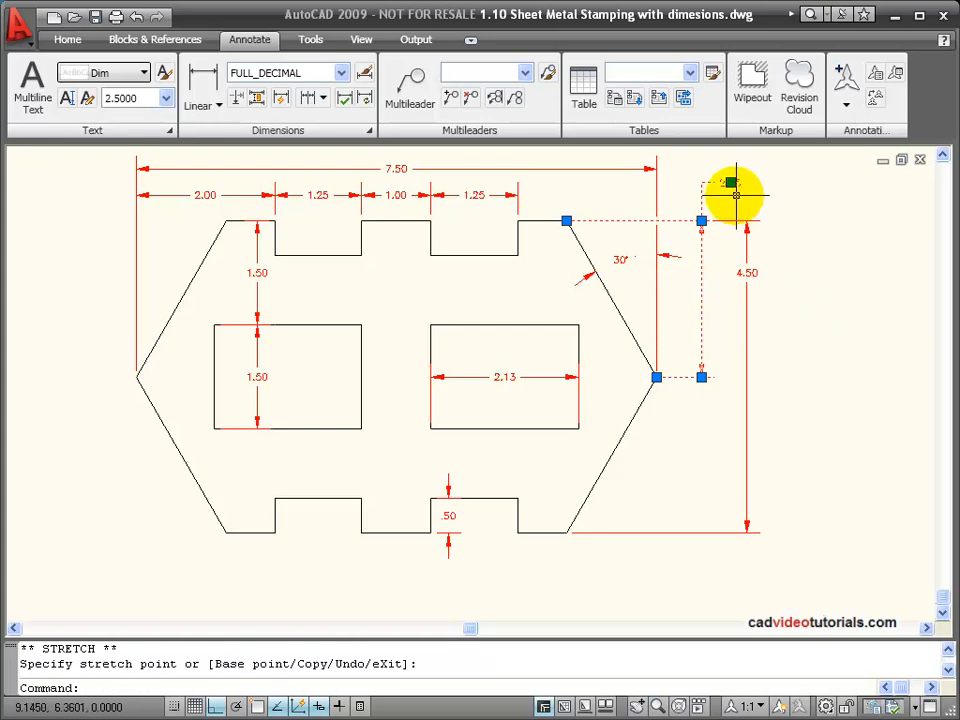
{"action": "mouse_move", "coordinate": [700, 220]}
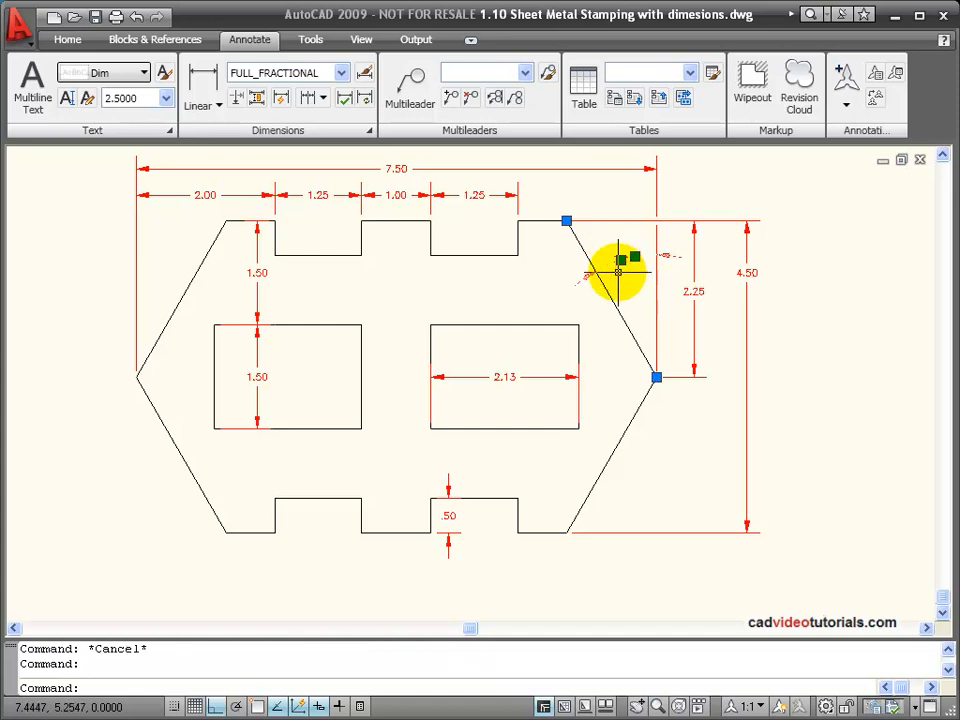
{"action": "mouse_move", "coordinate": [620, 262]}
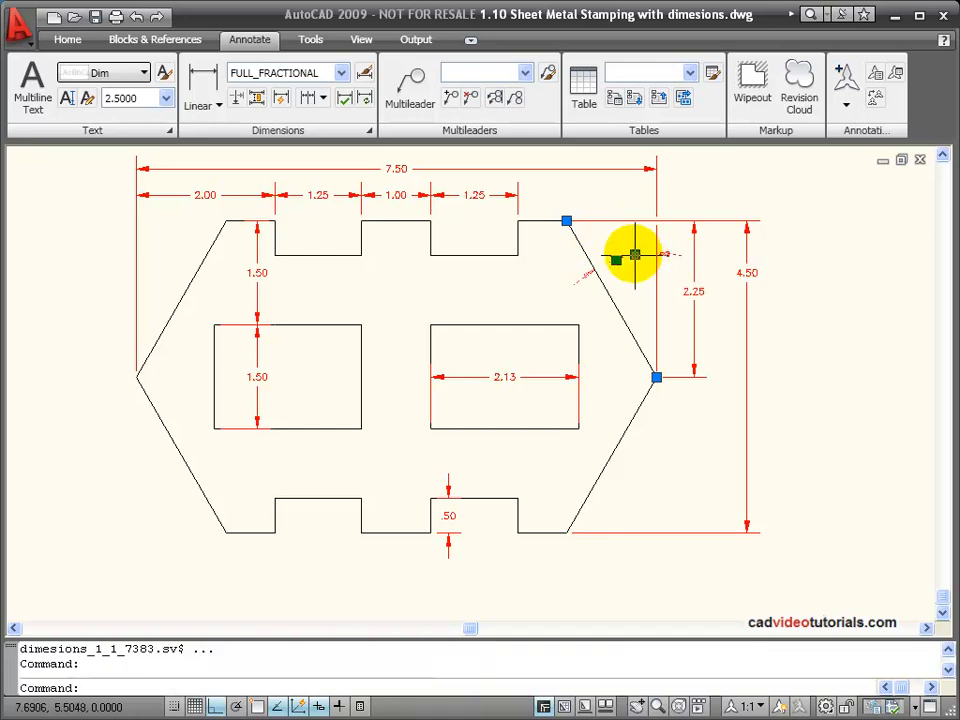
{"action": "left_click", "coordinate": [636, 256]}
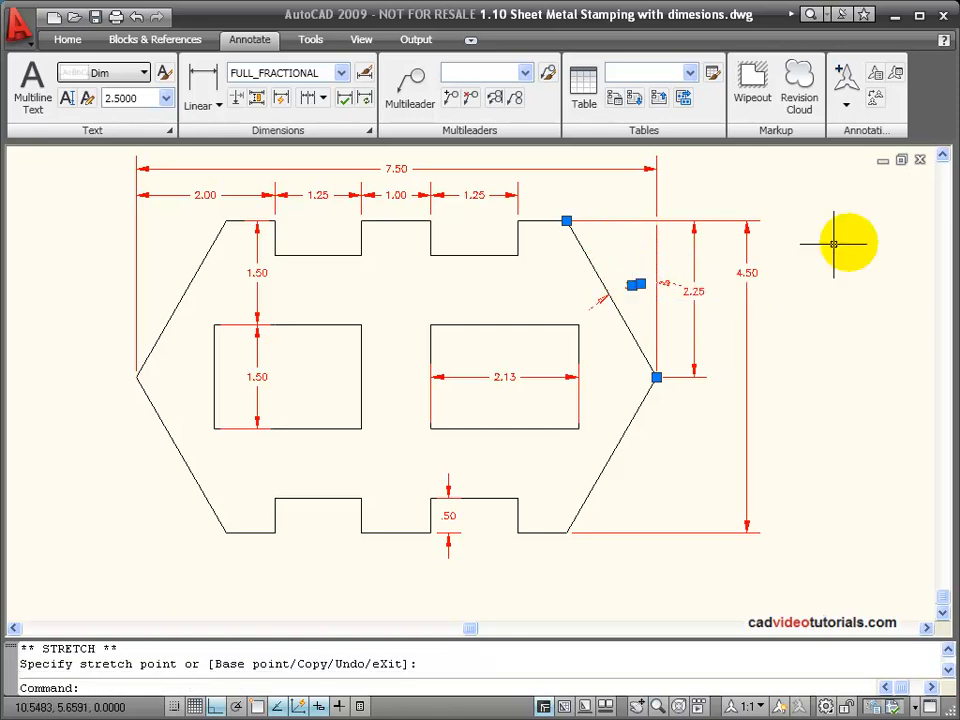
{"action": "mouse_move", "coordinate": [636, 284]}
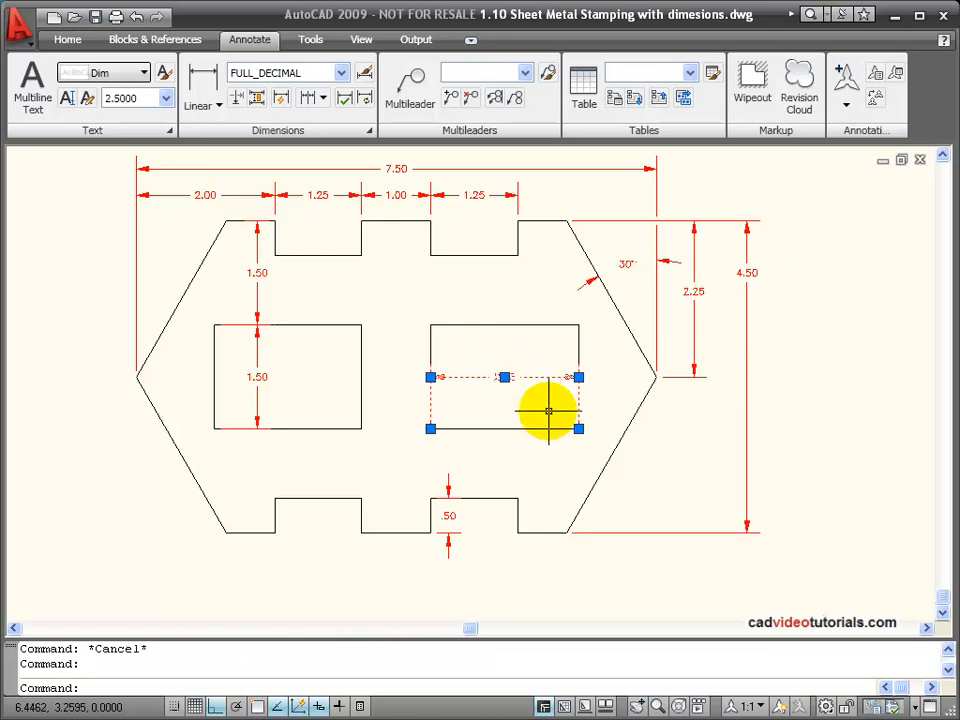
Flip the arrowheads of the 2.13 dimension in the right-hand cutout via the shortcut menu
{"action": "right_click", "coordinate": [548, 412]}
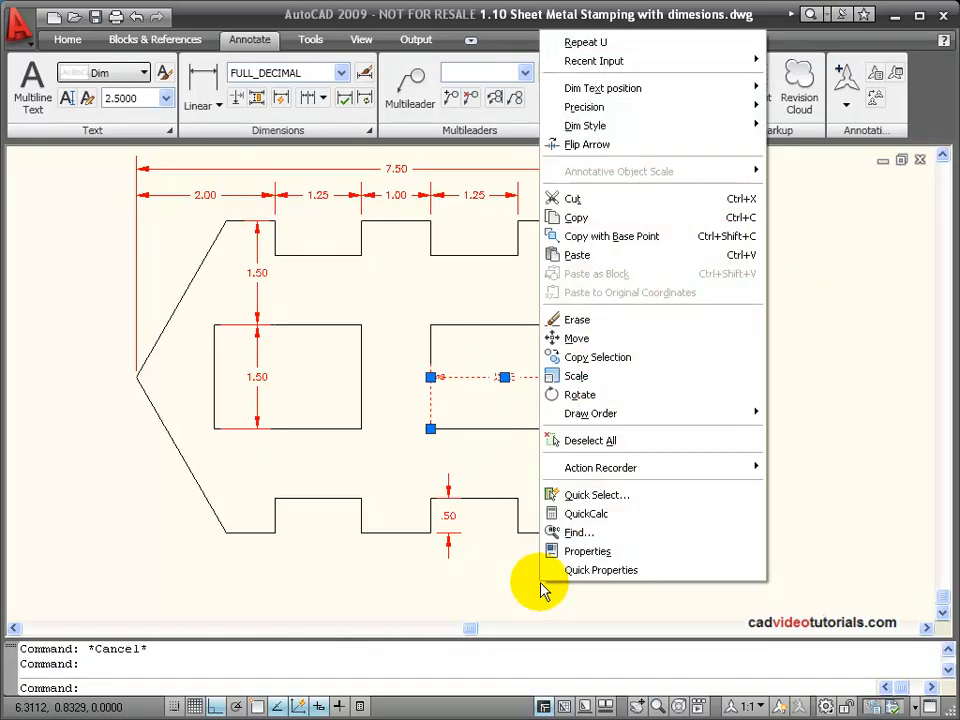
{"action": "mouse_move", "coordinate": [660, 88]}
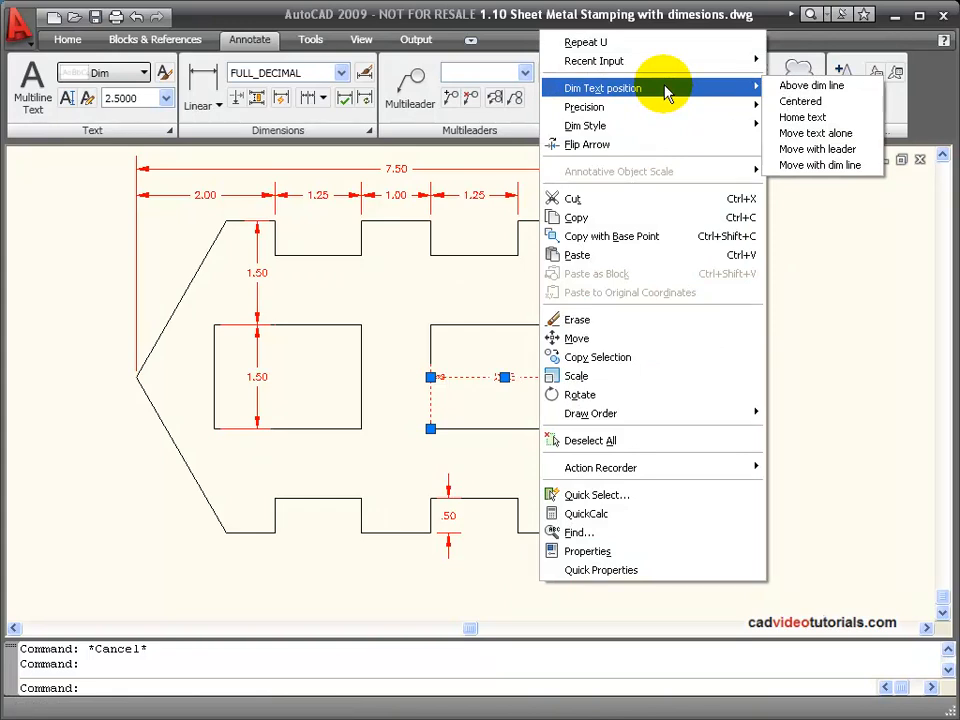
{"action": "mouse_move", "coordinate": [584, 108]}
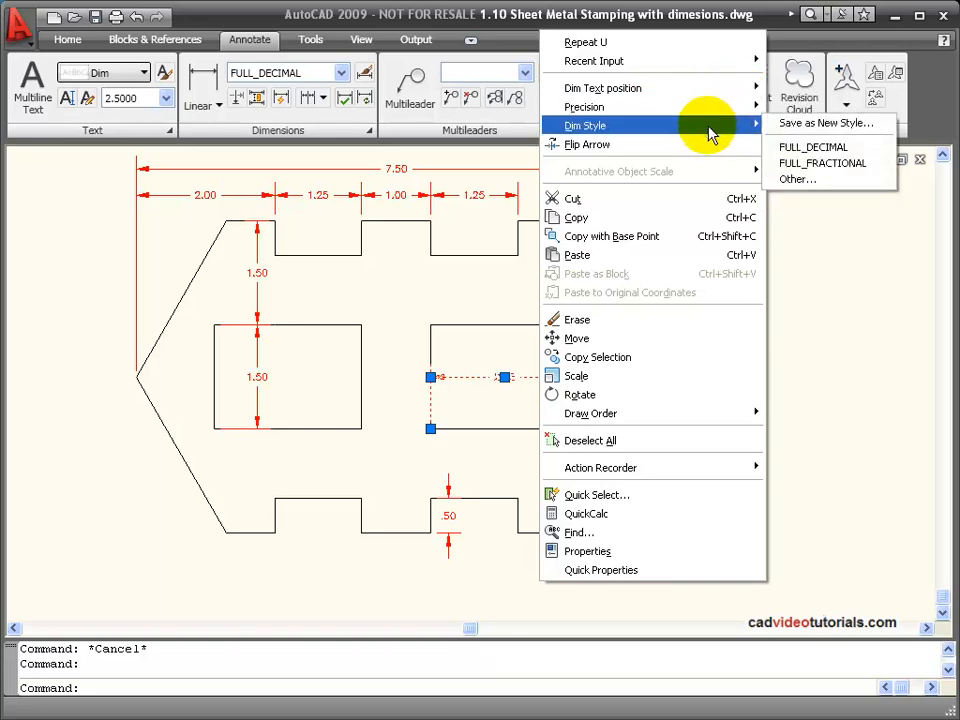
{"action": "mouse_move", "coordinate": [700, 144]}
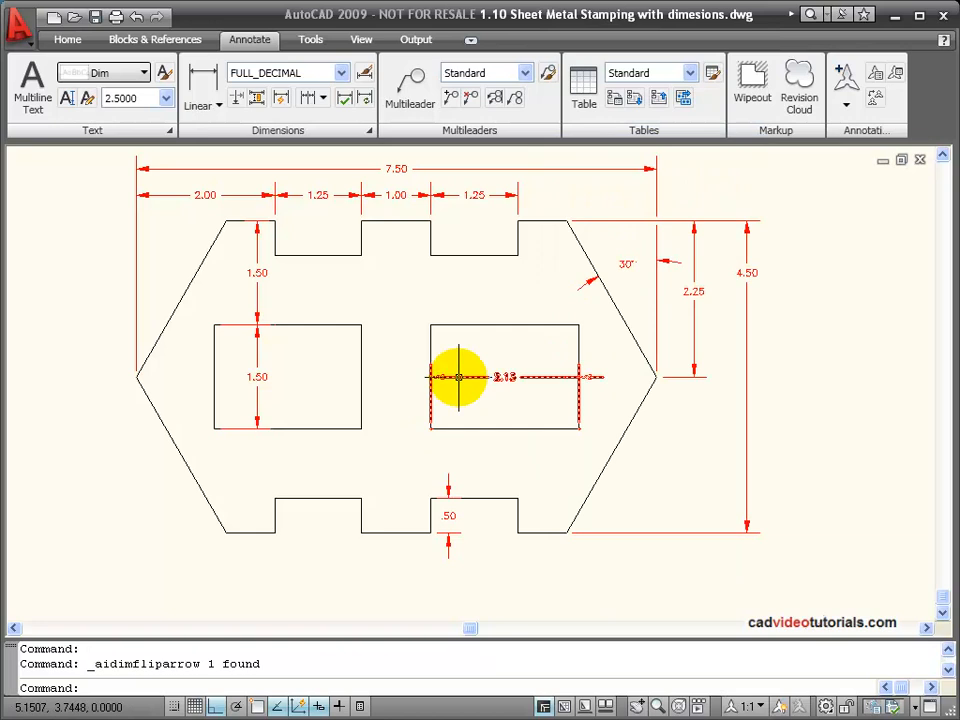
{"action": "left_click", "coordinate": [460, 376]}
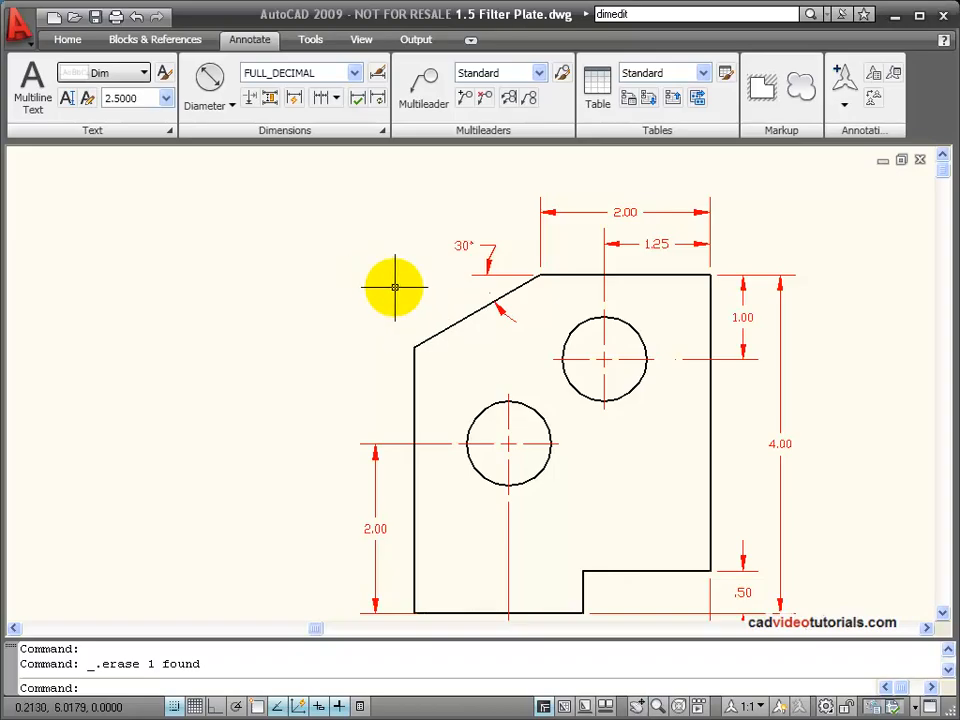
{"action": "mouse_move", "coordinate": [340, 248]}
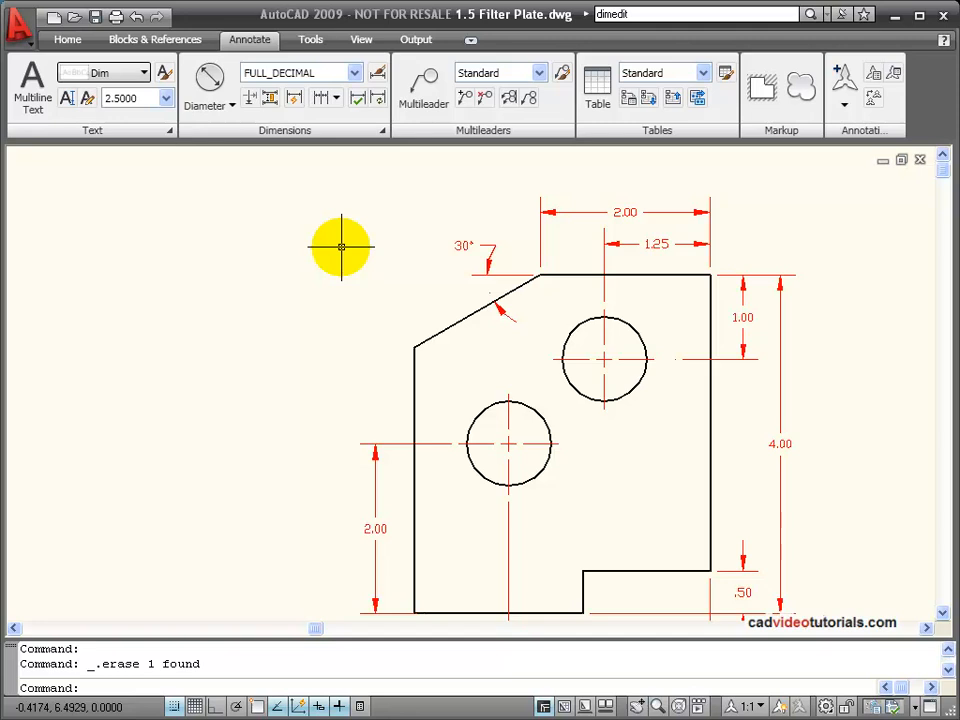
{"action": "mouse_move", "coordinate": [336, 248]}
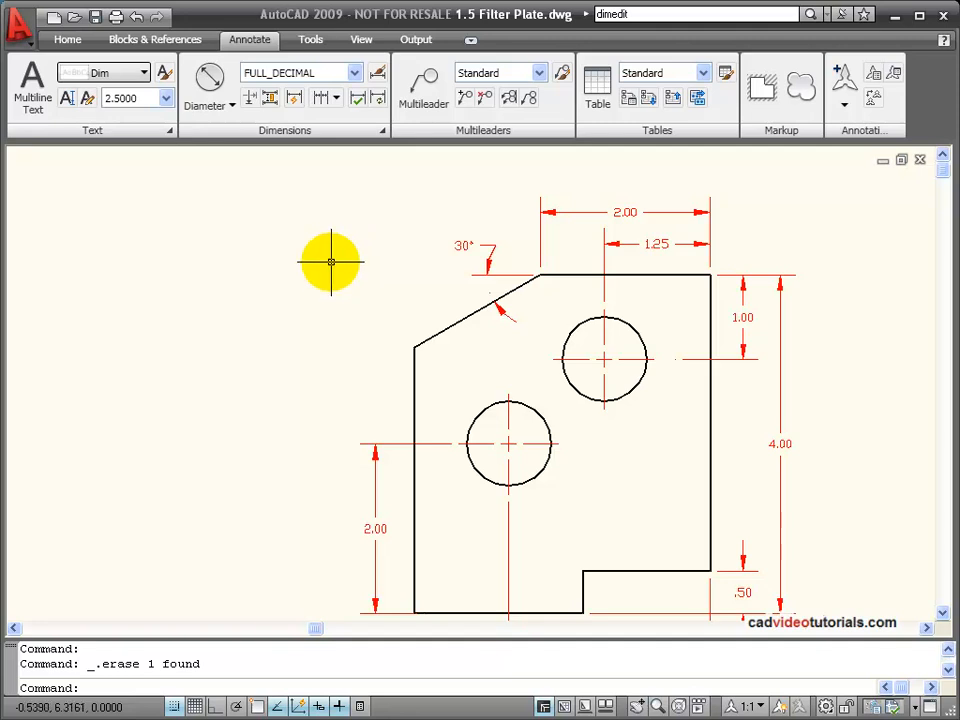
{"action": "mouse_move", "coordinate": [540, 376]}
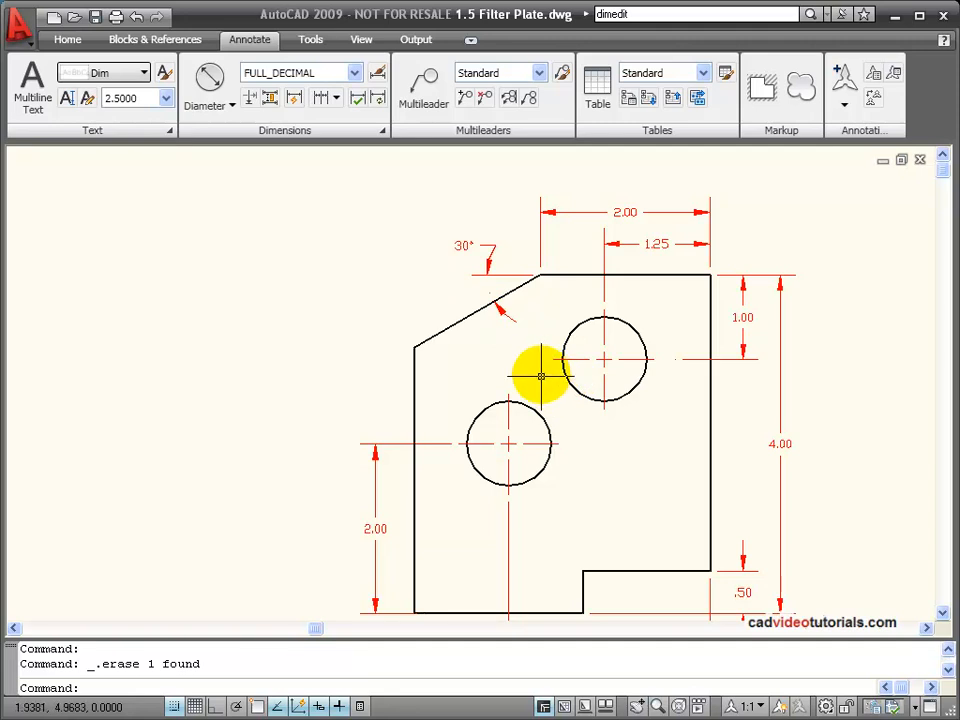
{"action": "mouse_move", "coordinate": [476, 348]}
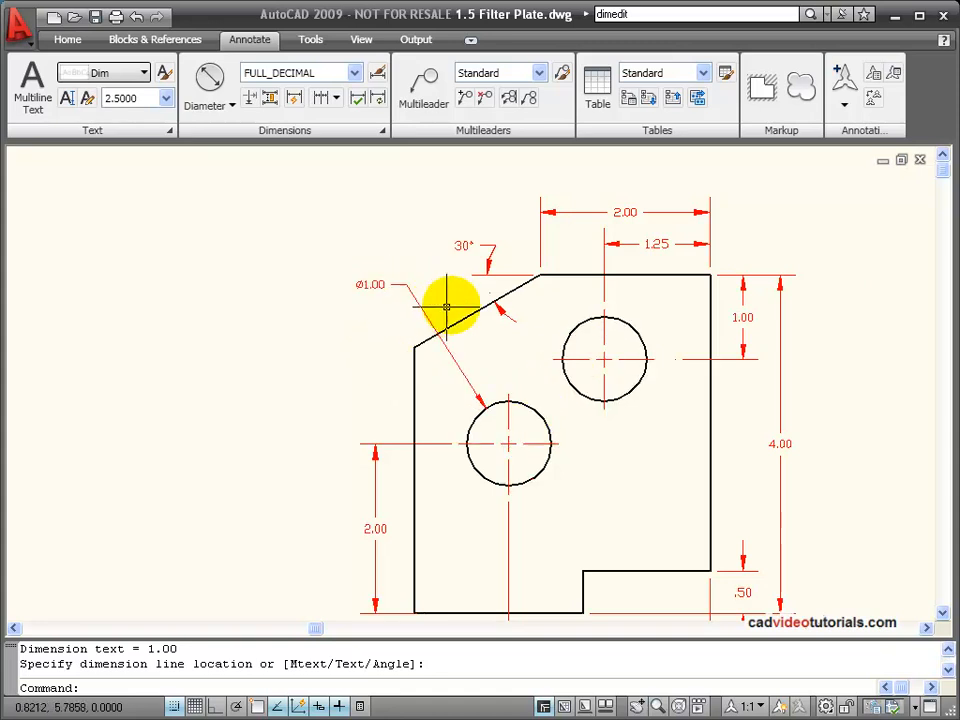
{"action": "mouse_move", "coordinate": [402, 220]}
{"action": "type", "text": "DIMTEXT"}
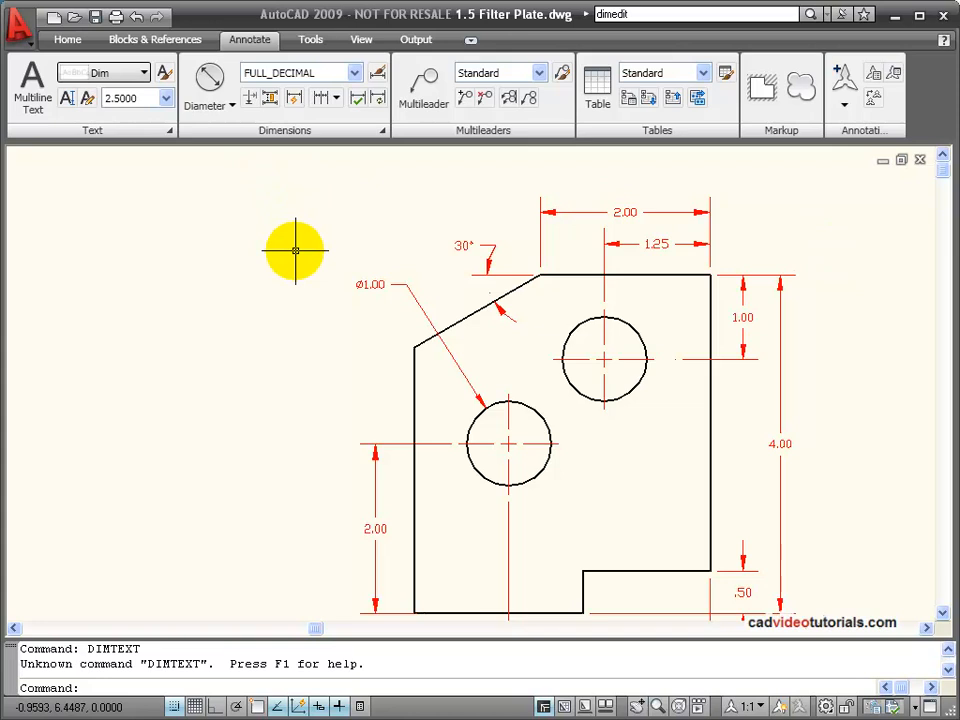
{"action": "mouse_move", "coordinate": [336, 248]}
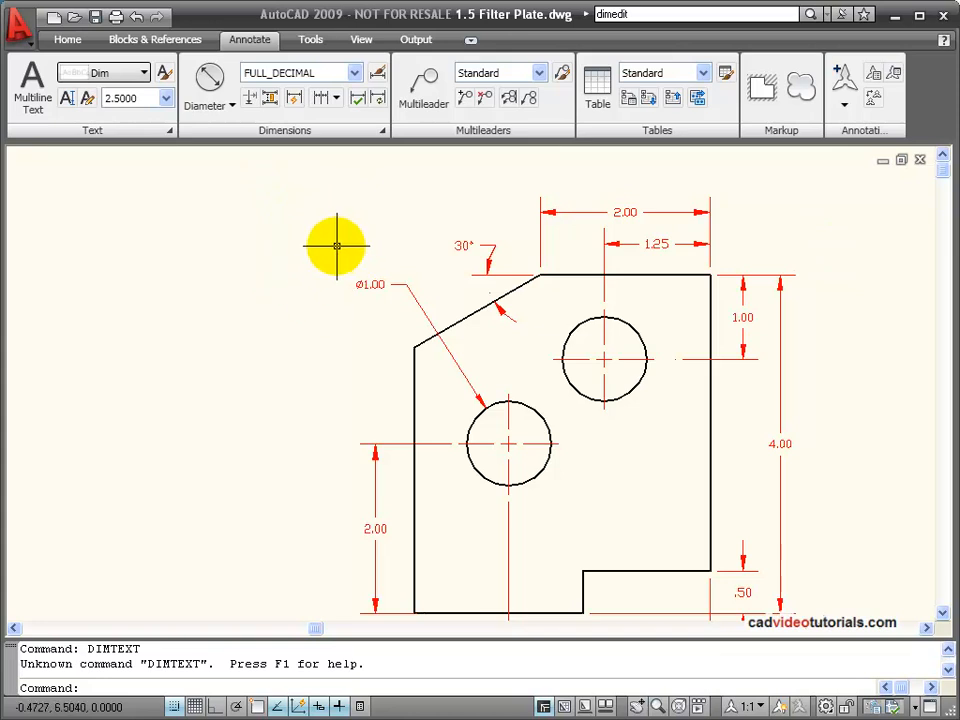
{"action": "mouse_move", "coordinate": [324, 290]}
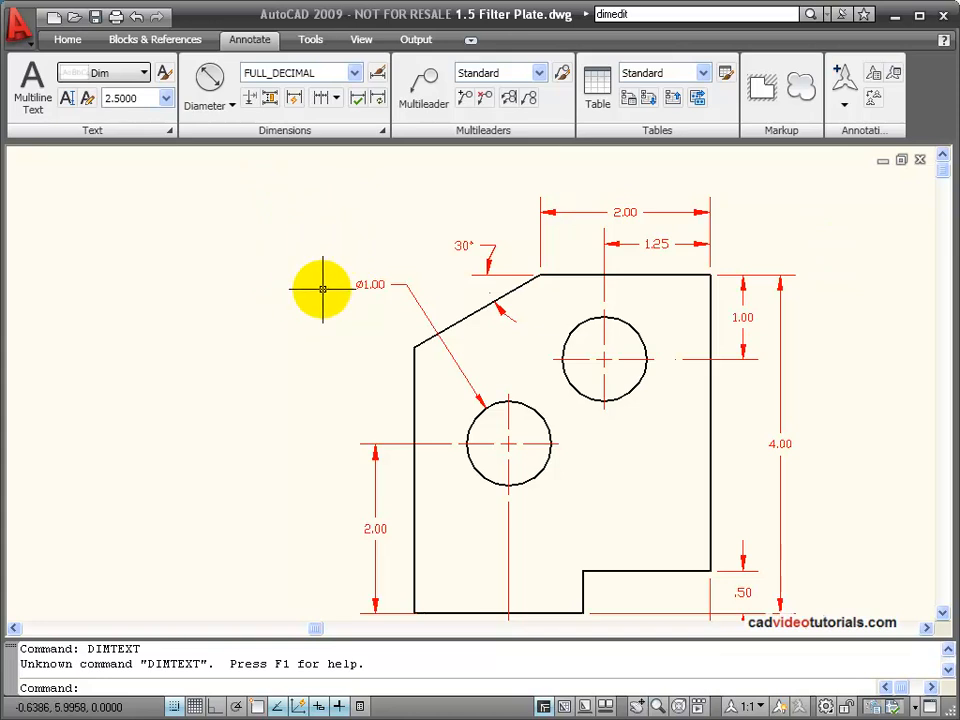
Start the DIMEDIT command to edit a dimension's text
{"action": "type", "text": "D"}
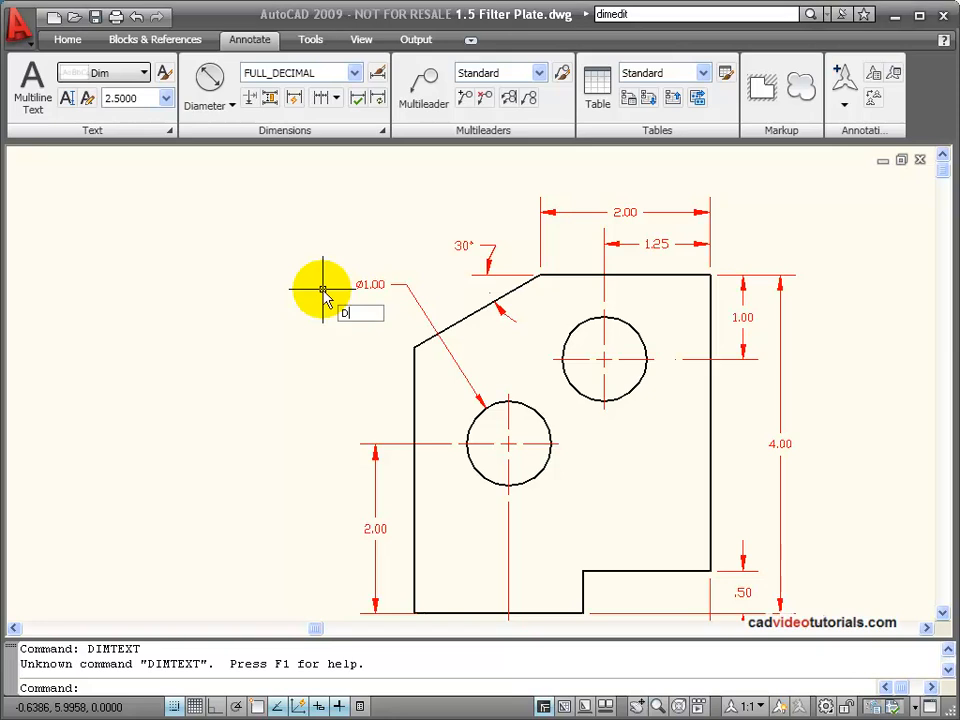
{"action": "type", "text": "IMEDI"}
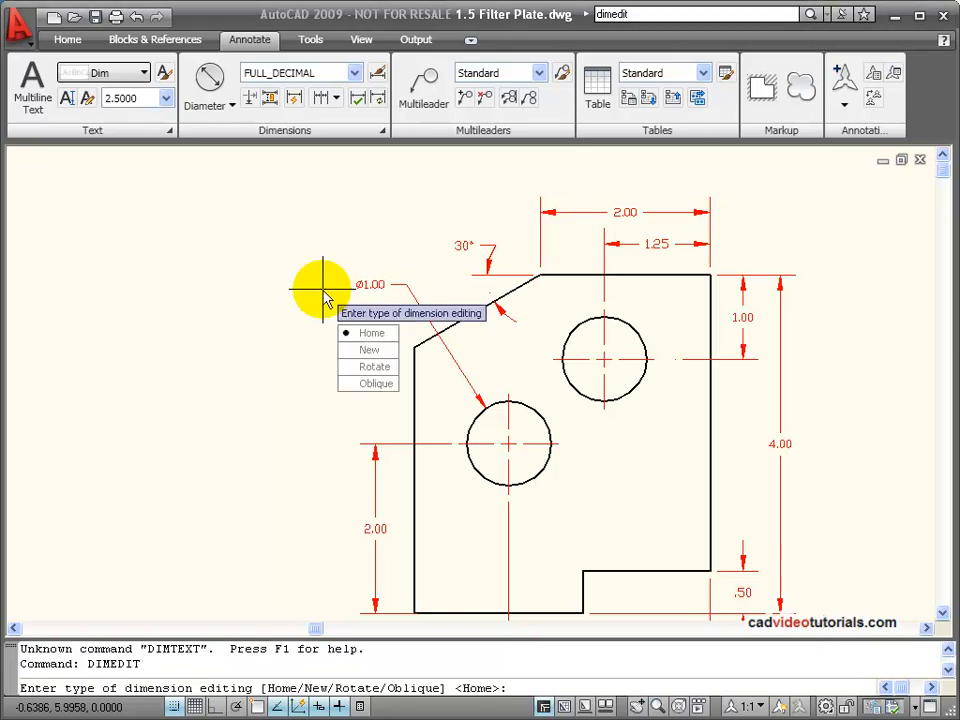
{"action": "mouse_move", "coordinate": [372, 332]}
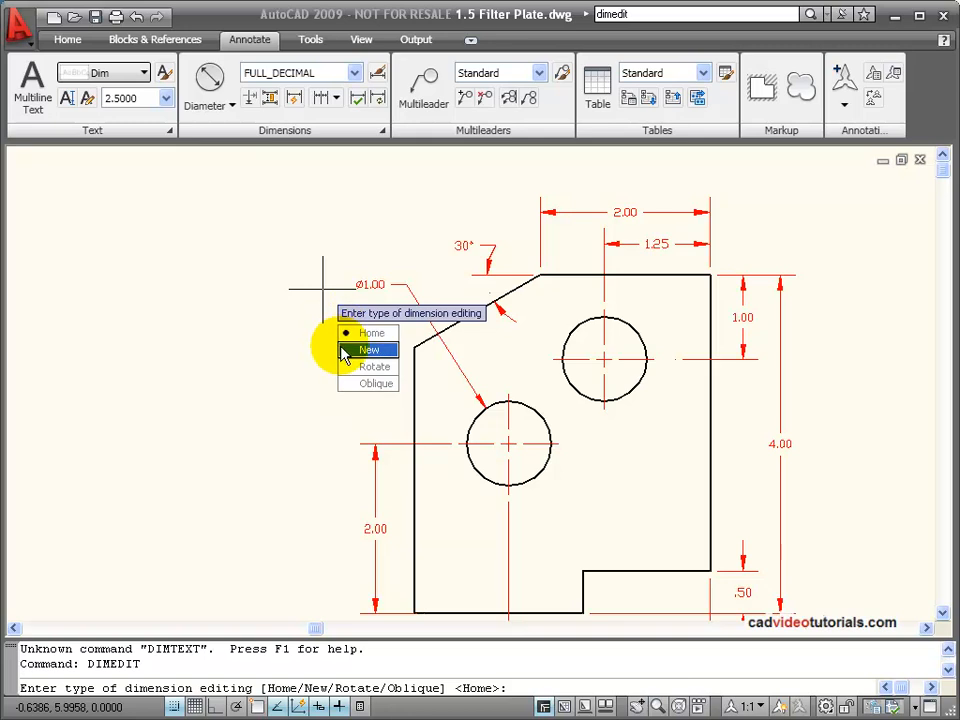
{"action": "mouse_move", "coordinate": [372, 366]}
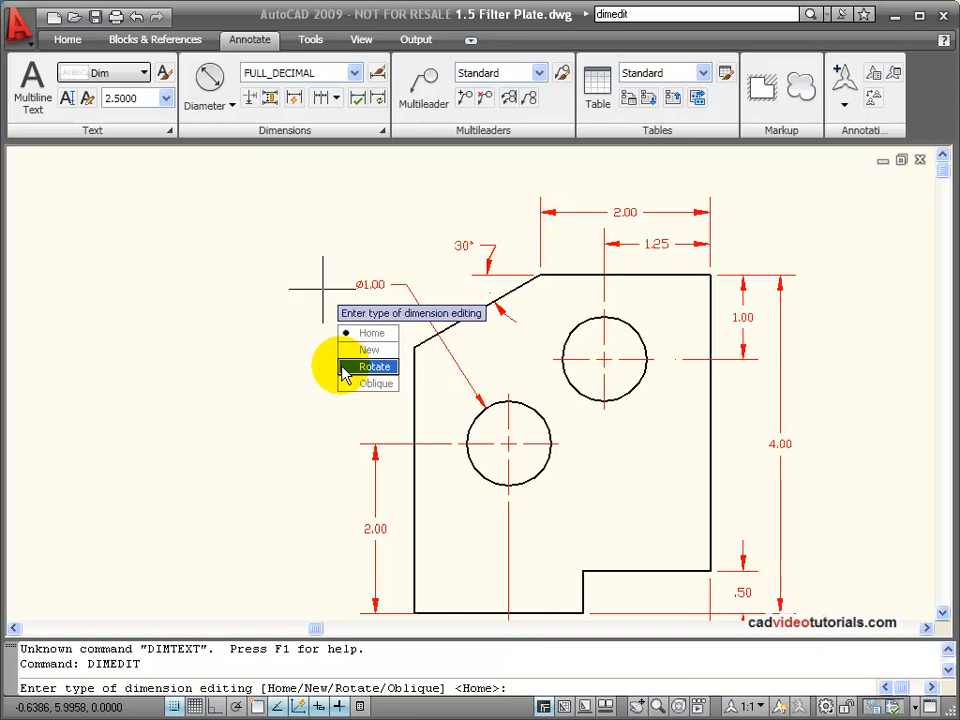
{"action": "mouse_move", "coordinate": [376, 384]}
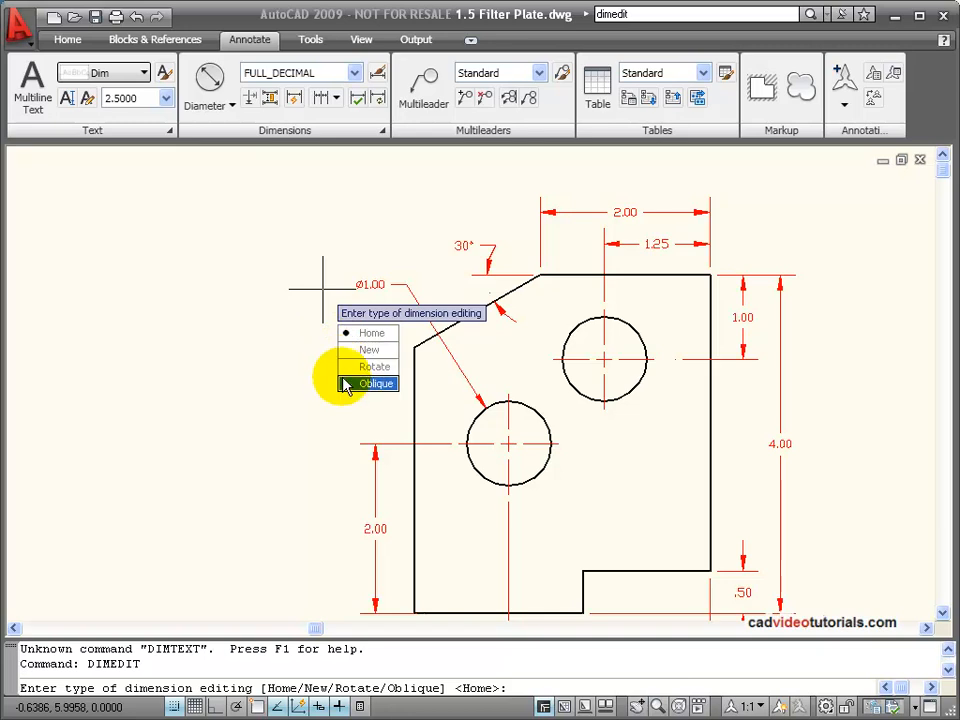
{"action": "mouse_move", "coordinate": [372, 368]}
{"action": "type", "text": "N"}
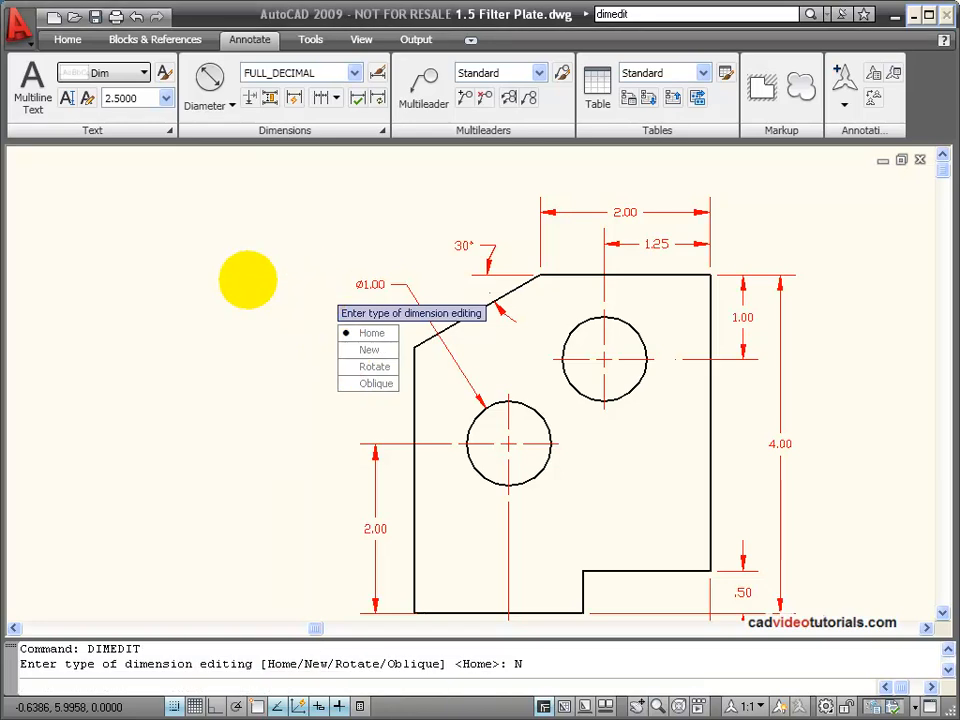
Change the hole's diameter dimension text to read 'Ø1.00 2 HOLES'
{"action": "left_click", "coordinate": [368, 348]}
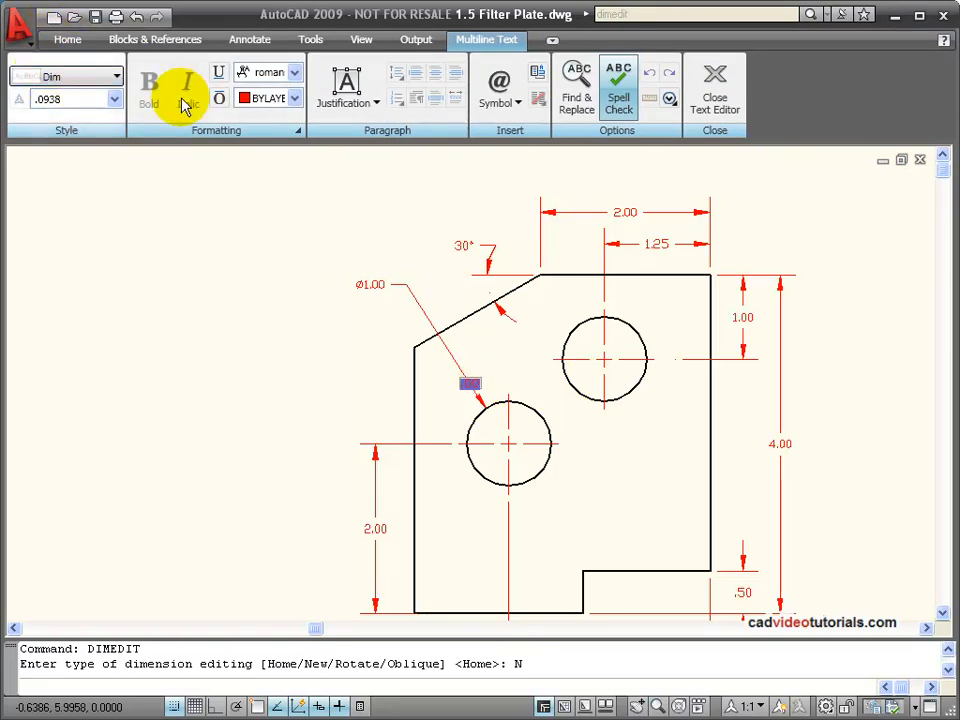
{"action": "mouse_move", "coordinate": [398, 96]}
{"action": "type", "text": " 2"}
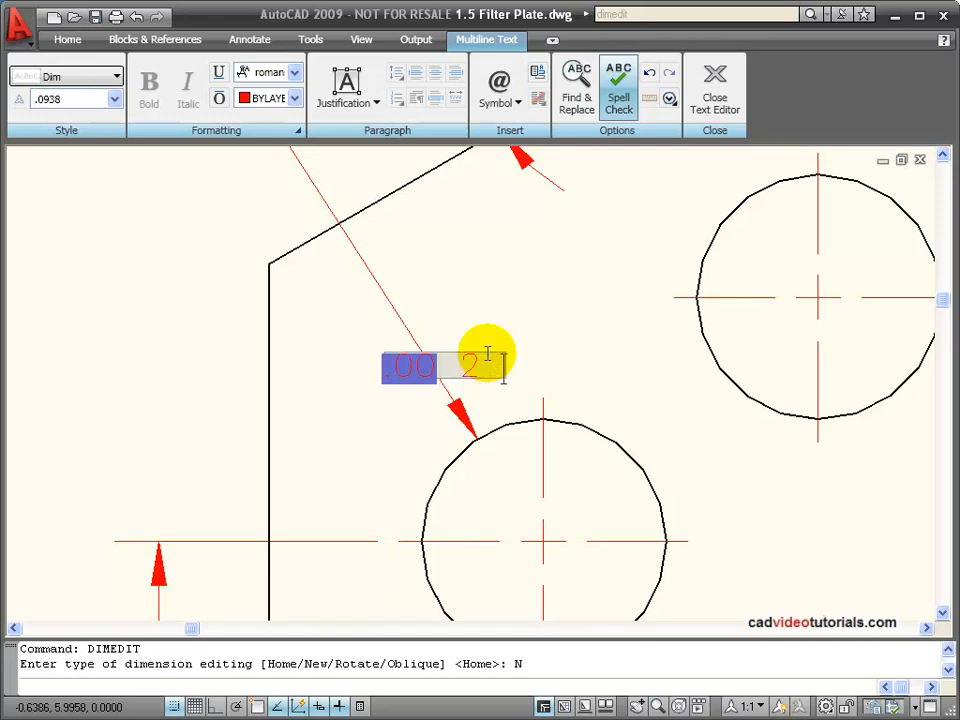
{"action": "type", "text": "HOLES"}
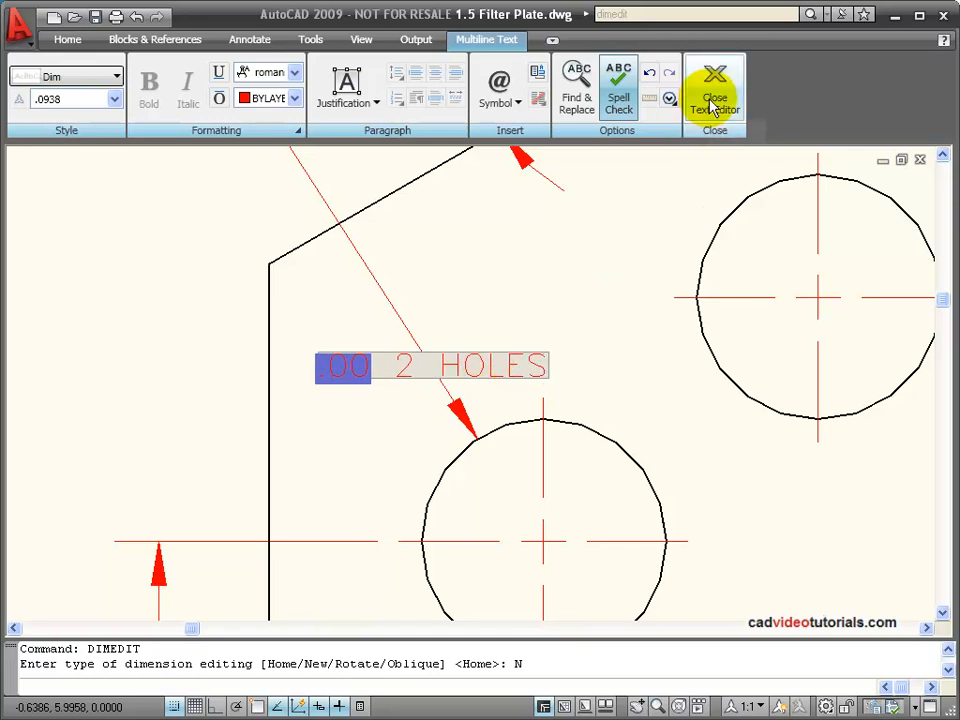
{"action": "left_click", "coordinate": [714, 90]}
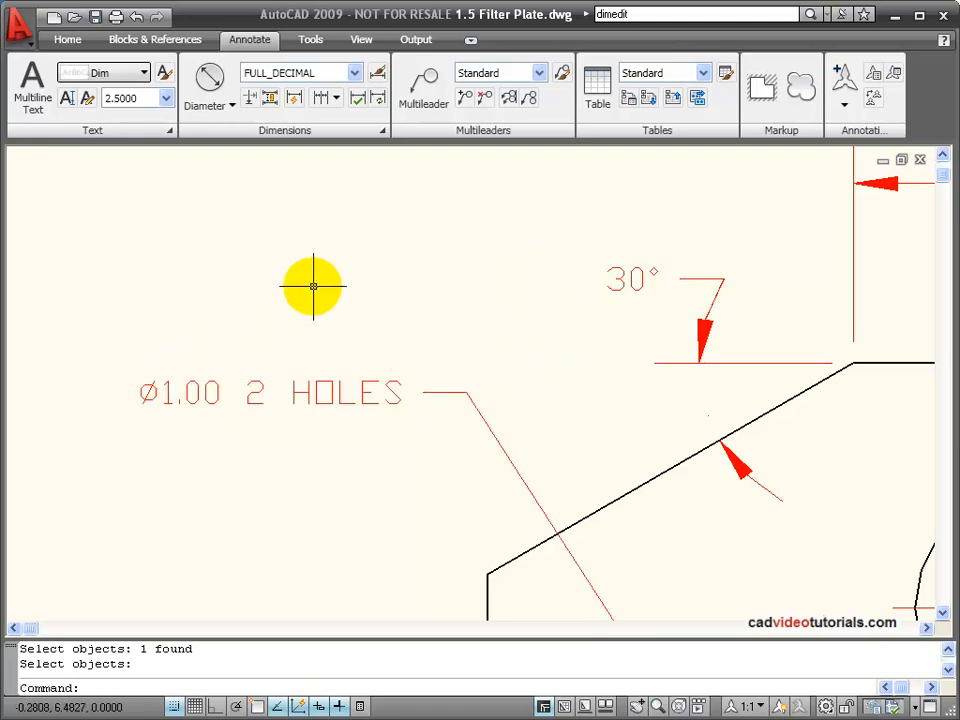
{"action": "mouse_move", "coordinate": [416, 258]}
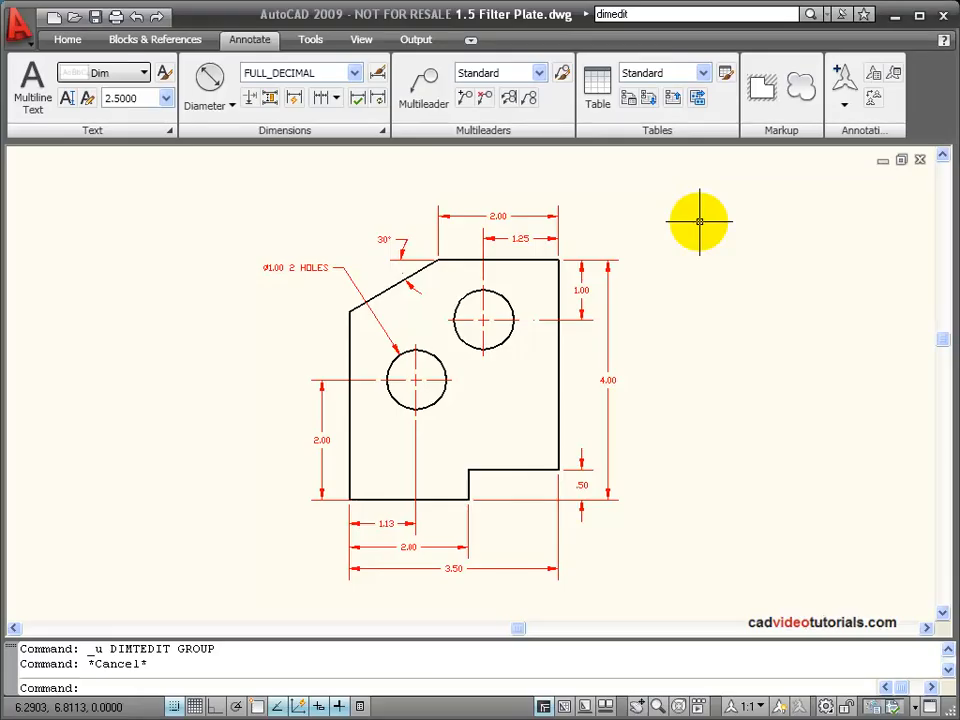
{"action": "mouse_move", "coordinate": [636, 212]}
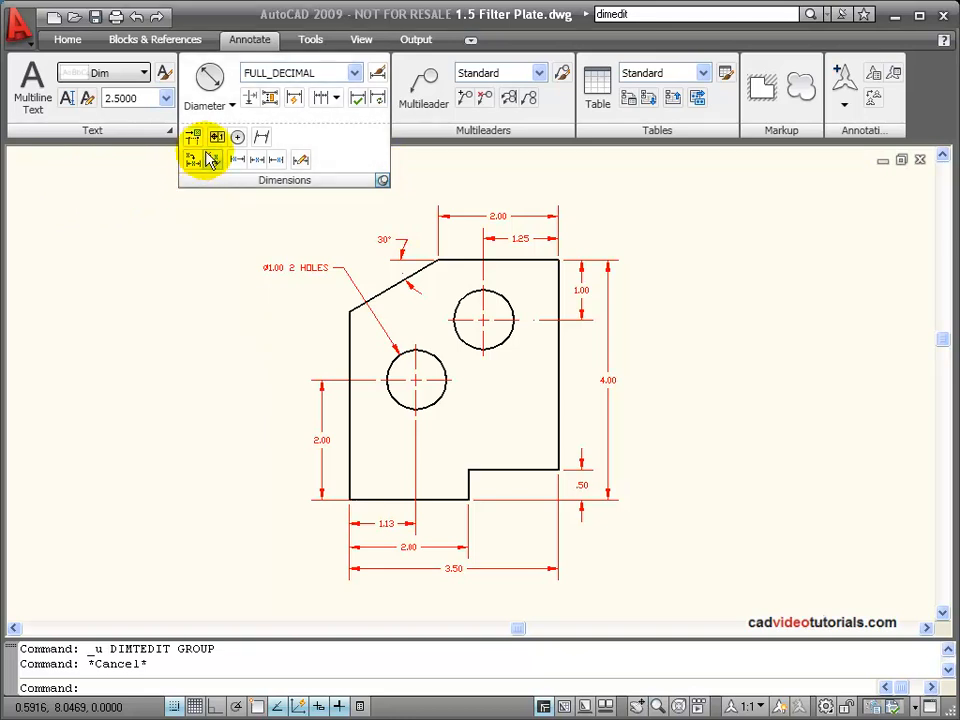
{"action": "mouse_move", "coordinate": [196, 162]}
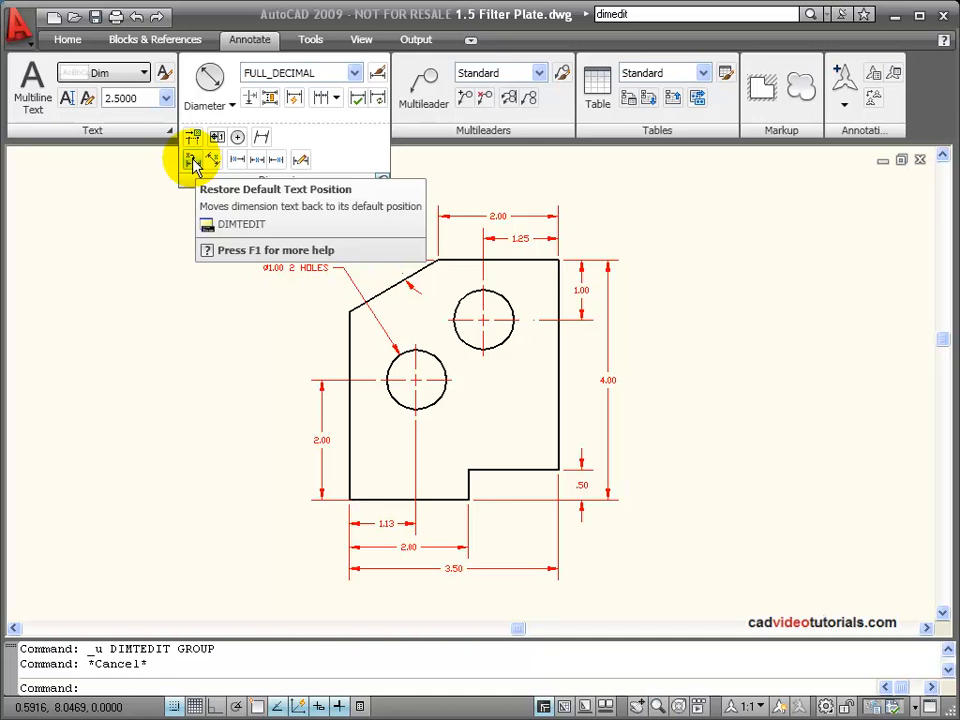
{"action": "left_click", "coordinate": [192, 160]}
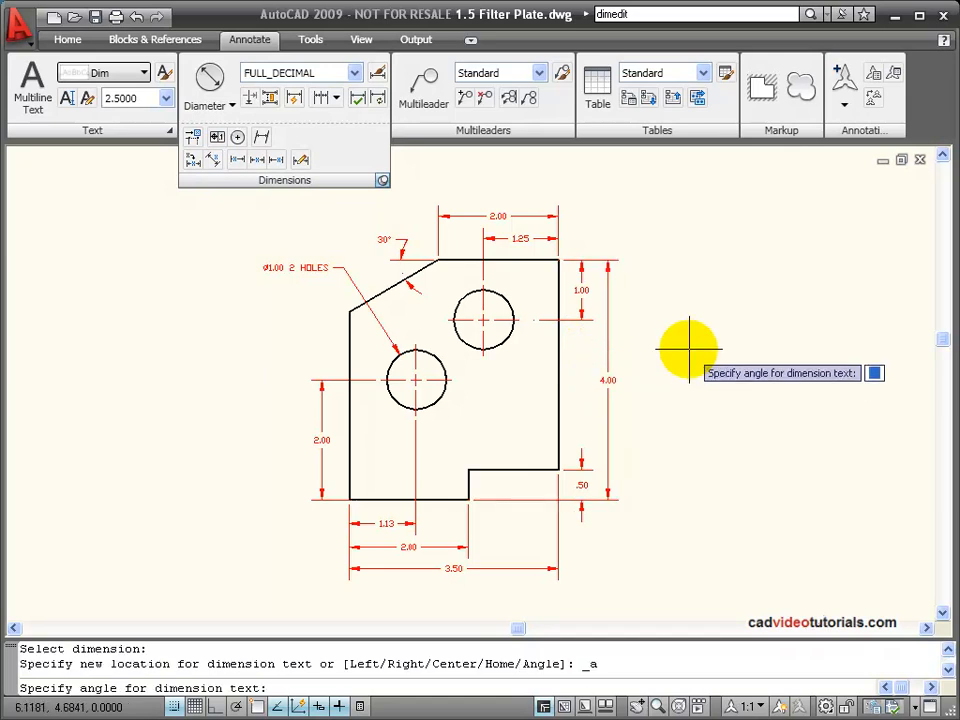
{"action": "type", "text": "45"}
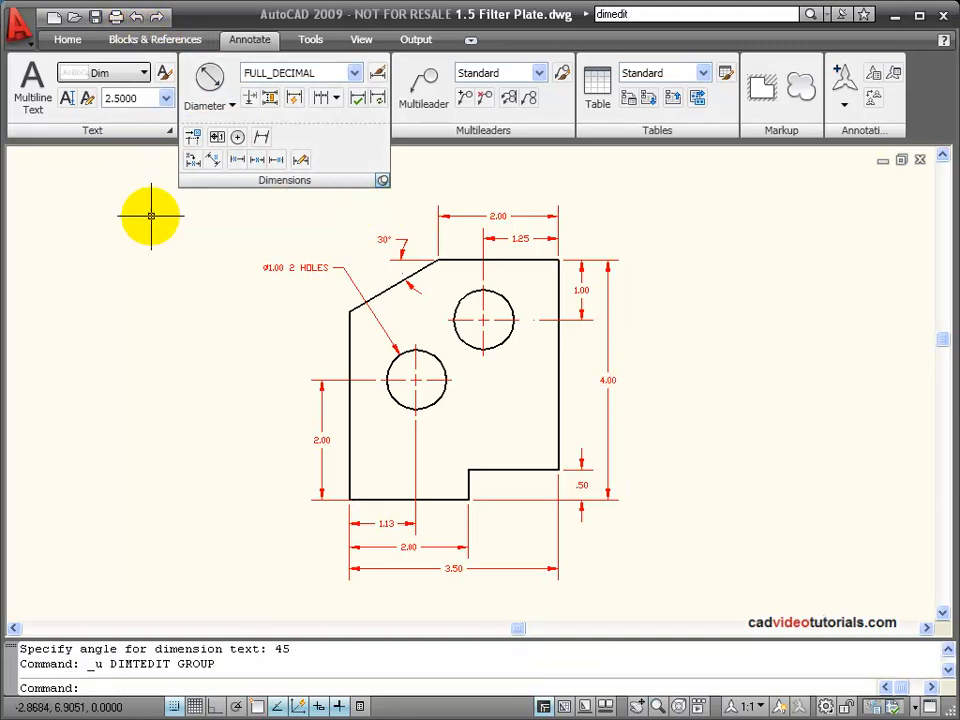
{"action": "mouse_move", "coordinate": [276, 160]}
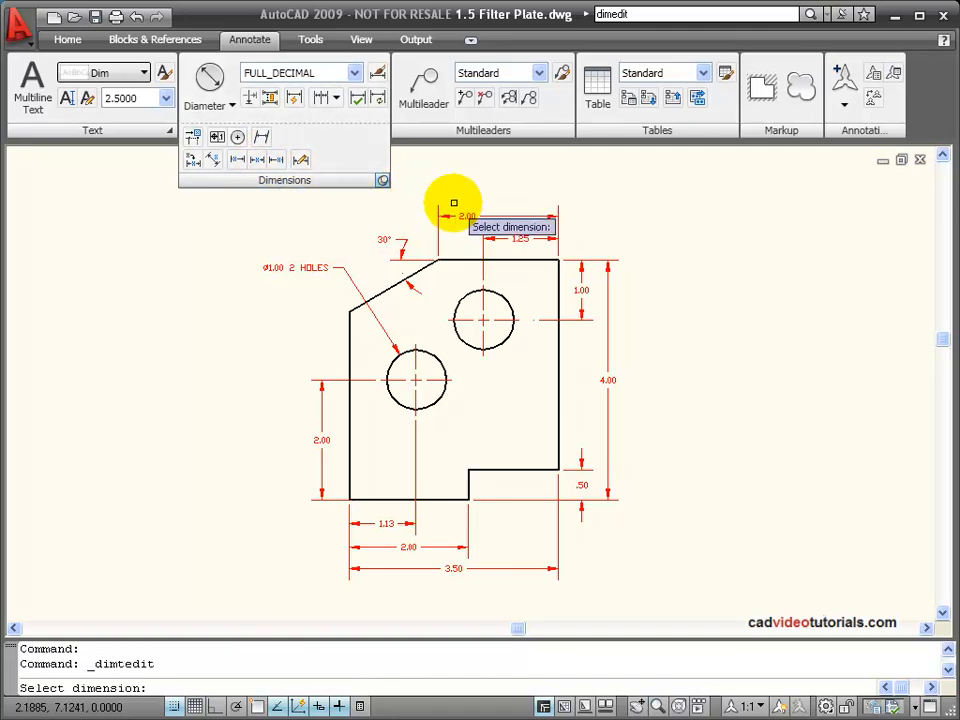
{"action": "left_click", "coordinate": [276, 160]}
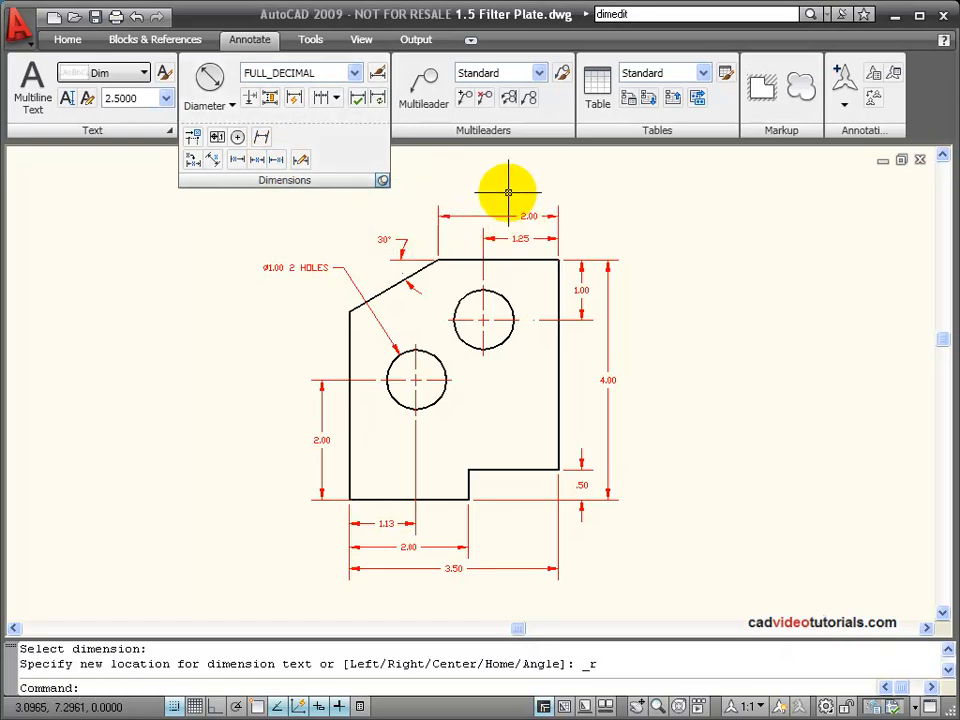
{"action": "mouse_move", "coordinate": [420, 170]}
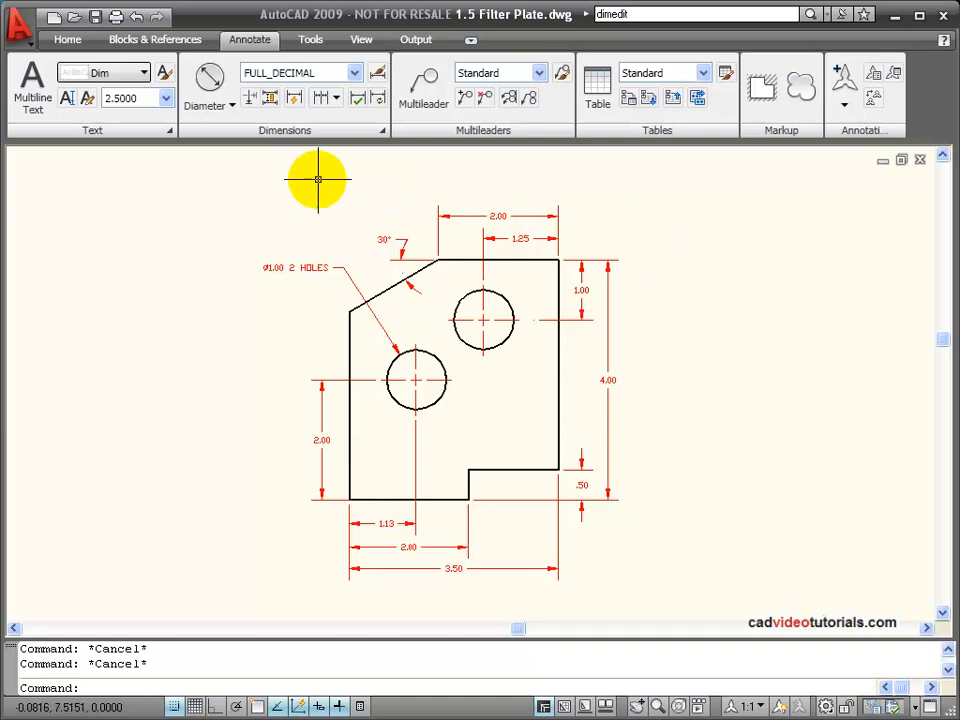
{"action": "mouse_move", "coordinate": [320, 182]}
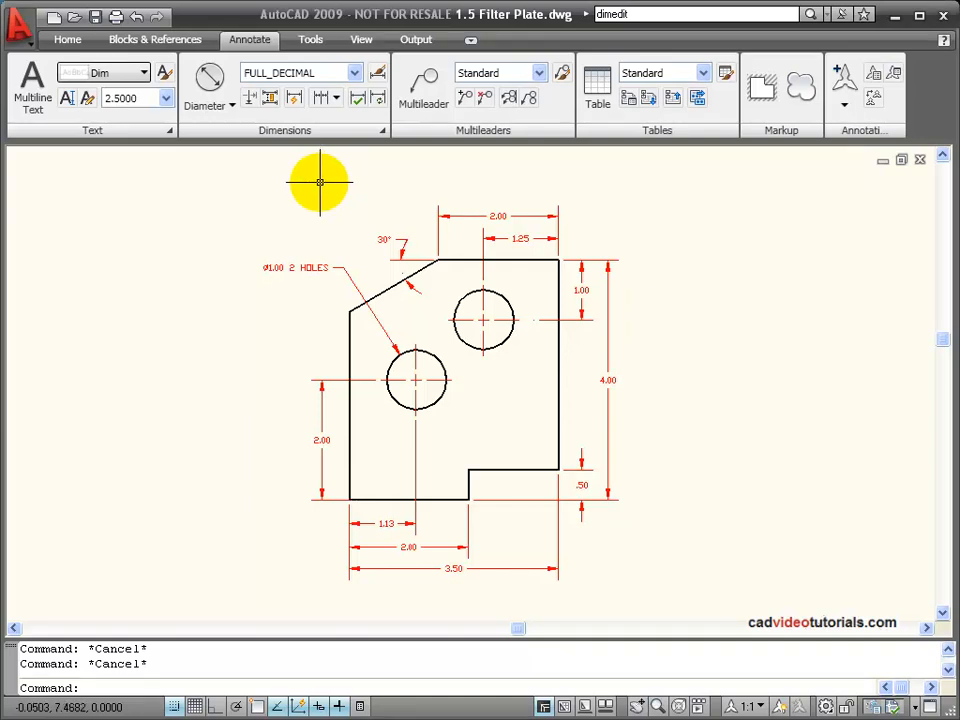
{"action": "mouse_move", "coordinate": [352, 72]}
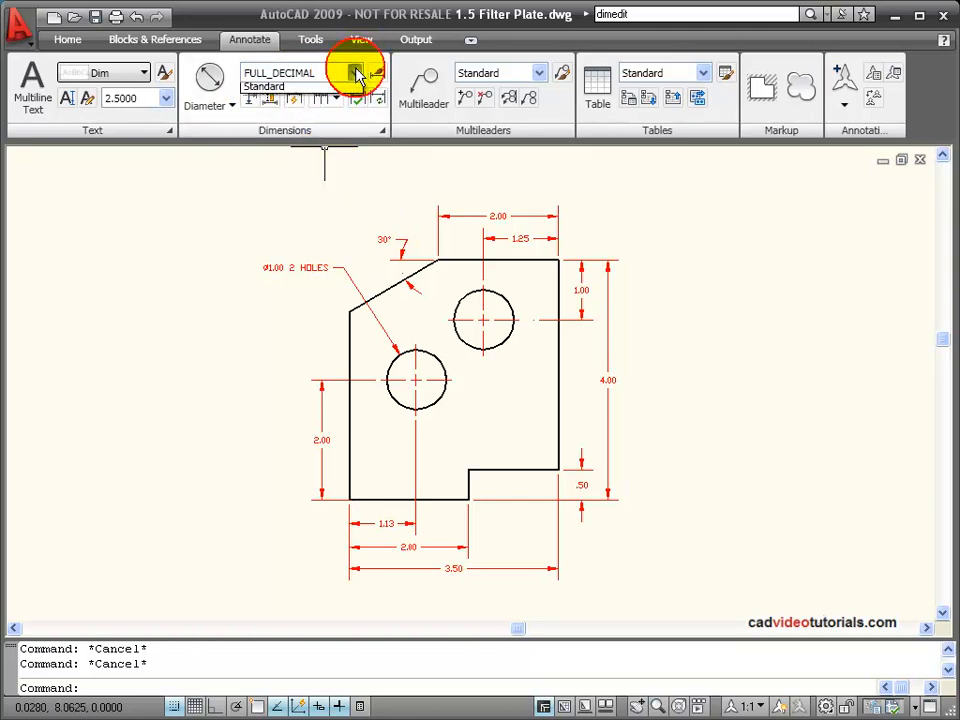
{"action": "left_click", "coordinate": [356, 72]}
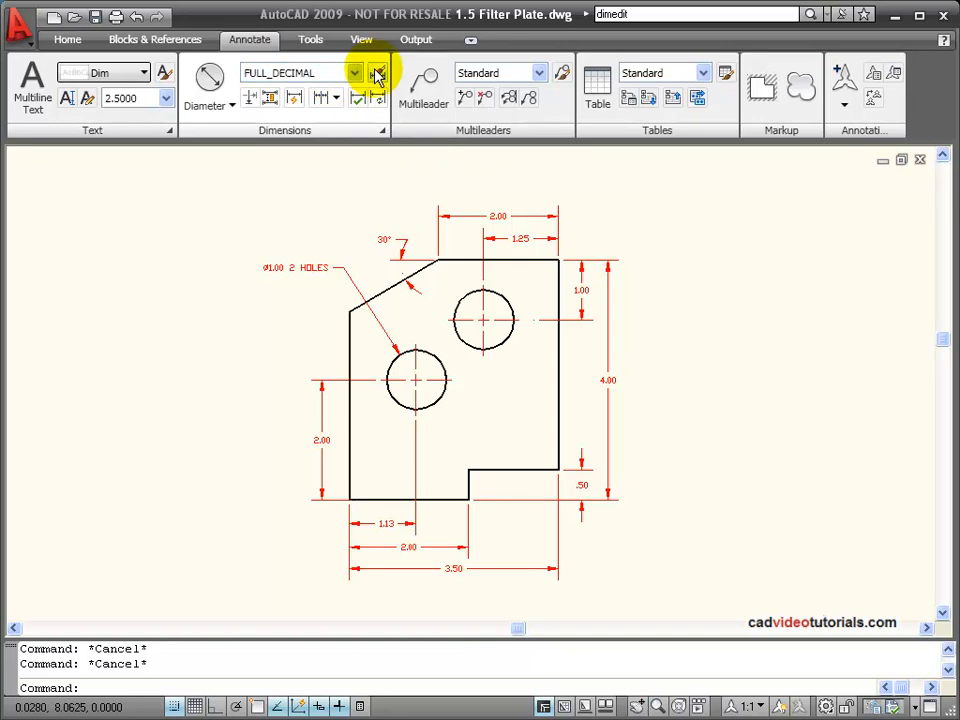
{"action": "mouse_move", "coordinate": [376, 76]}
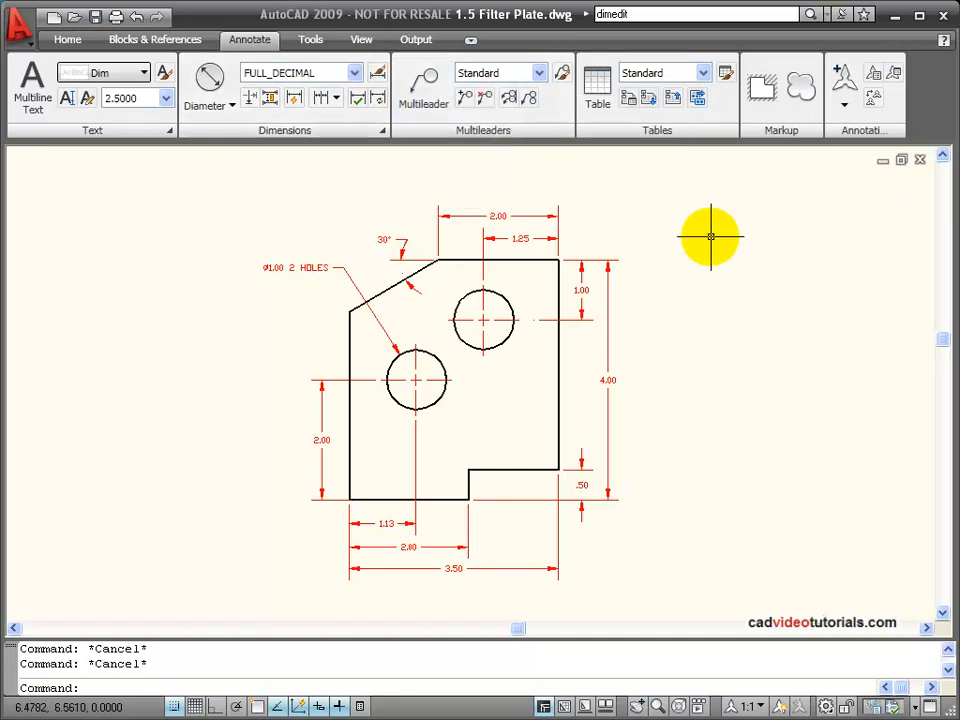
{"action": "mouse_move", "coordinate": [688, 256]}
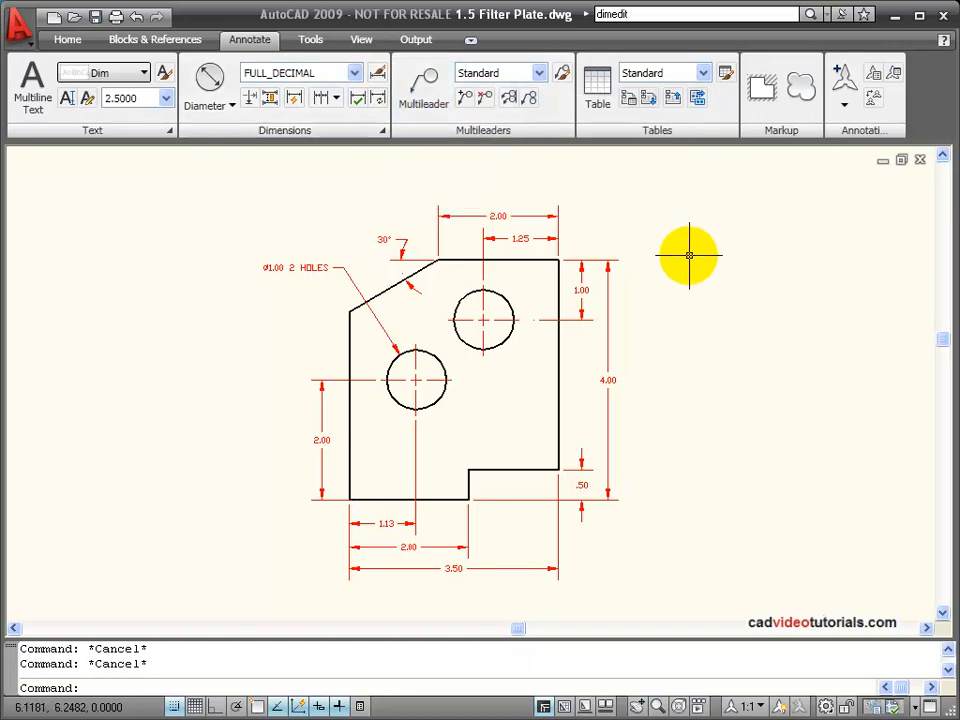
{"action": "mouse_move", "coordinate": [544, 540]}
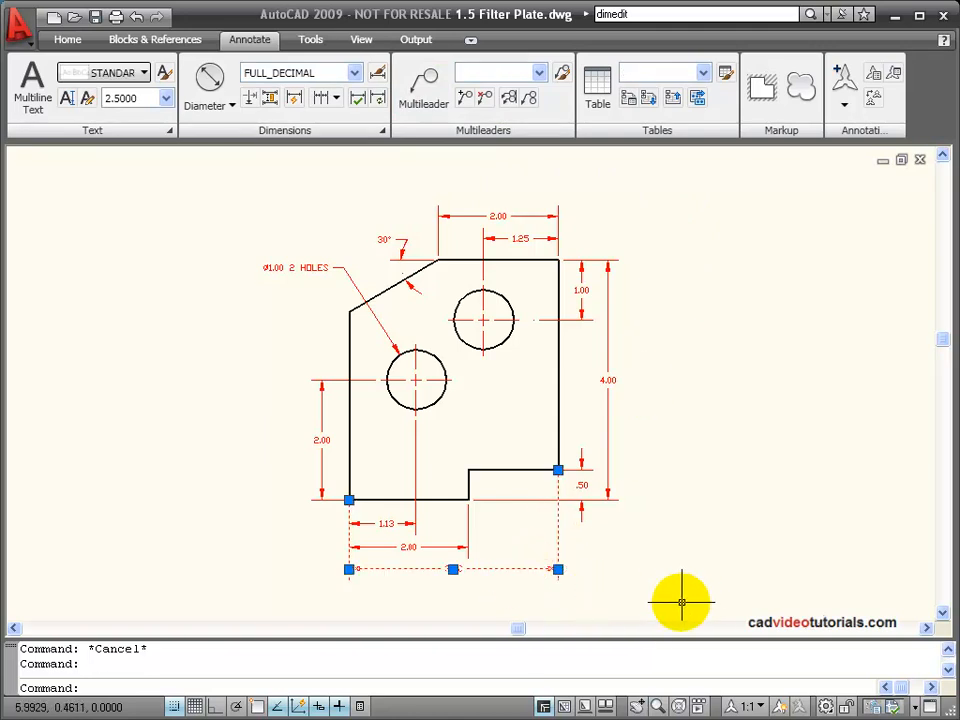
Show the Properties palette for the bottom 2.00 dimension, scrolled to its Text section
{"action": "right_click", "coordinate": [684, 604]}
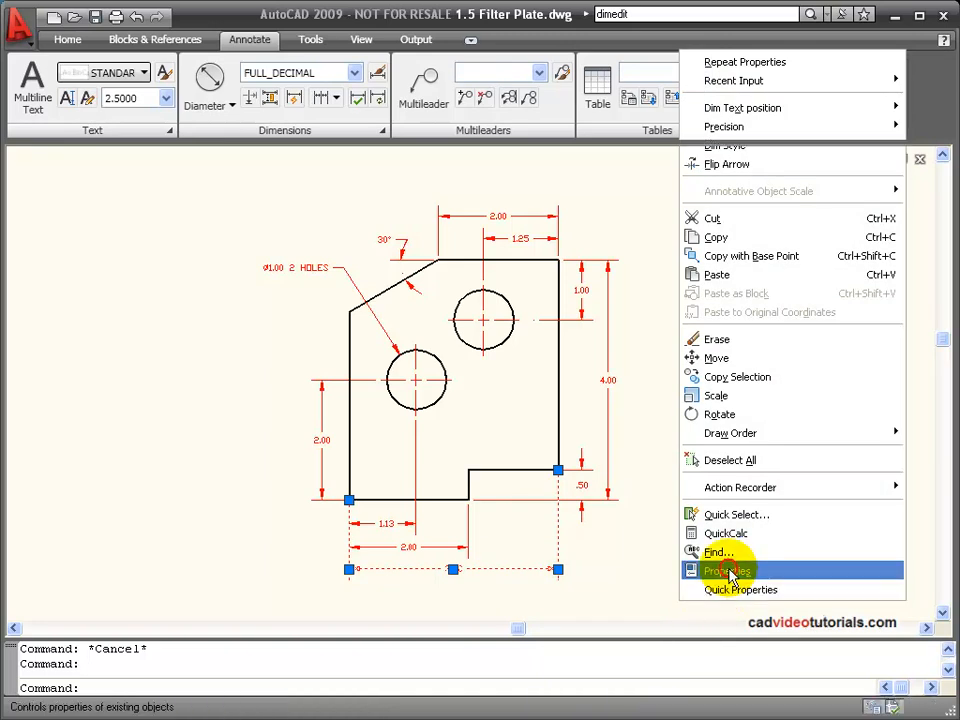
{"action": "left_click", "coordinate": [728, 570]}
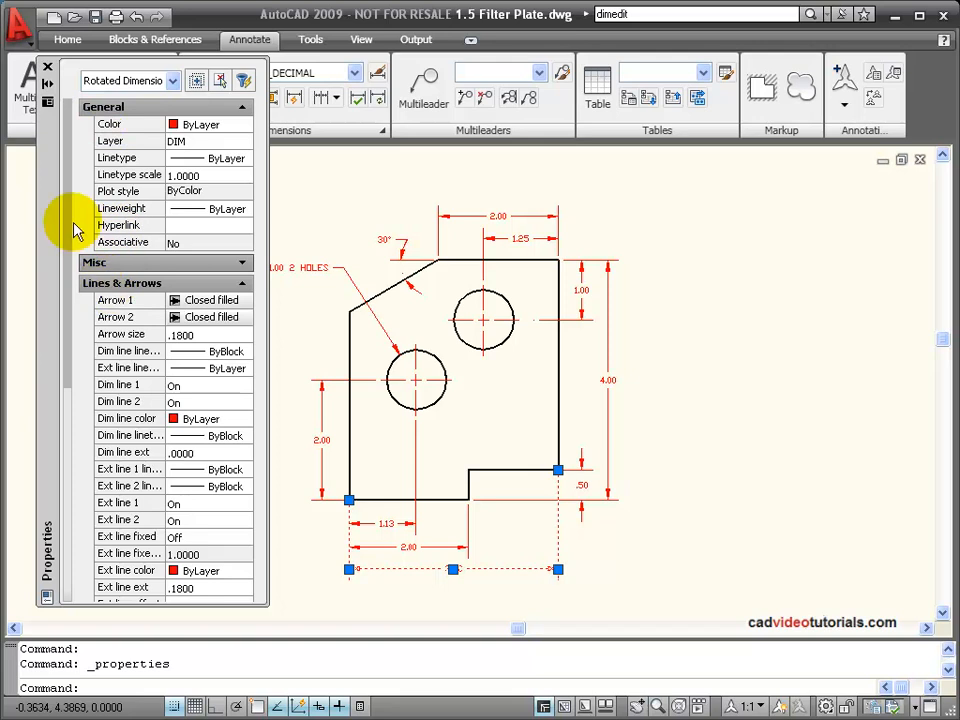
{"action": "scroll", "scroll_direction": "down", "scroll_amount": 3}
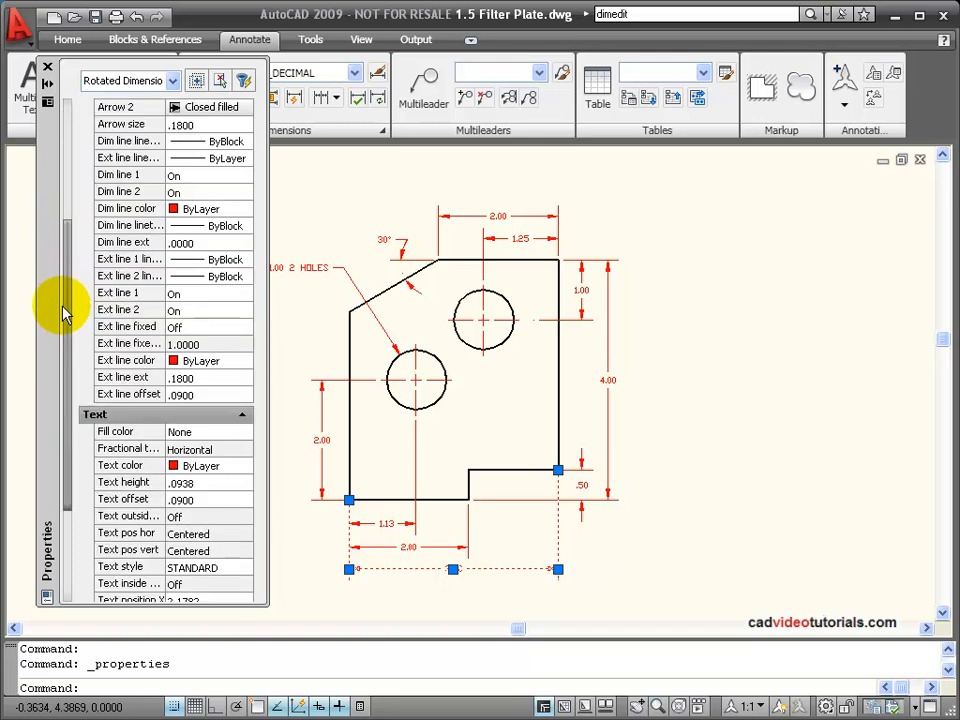